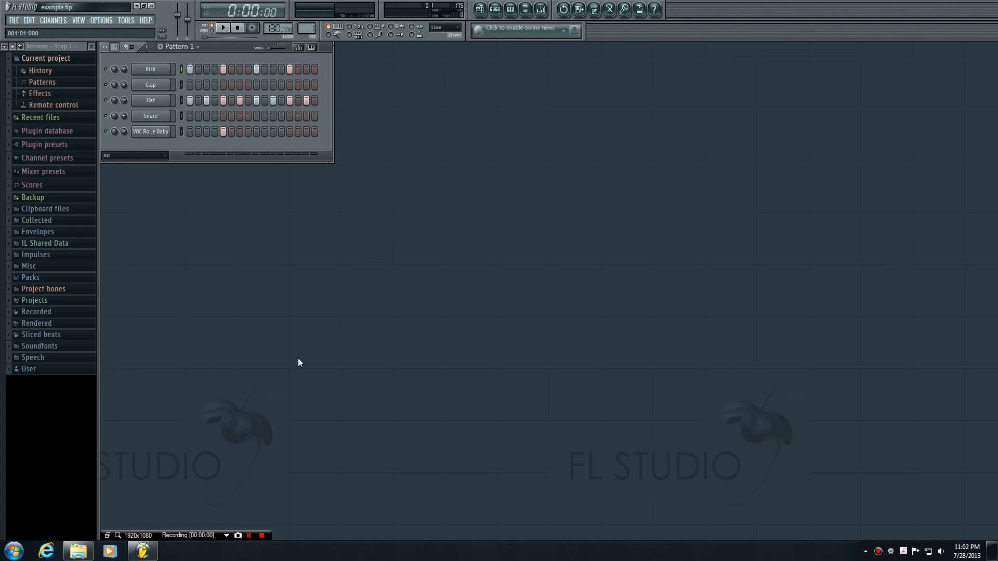
mouse_move(303, 379)
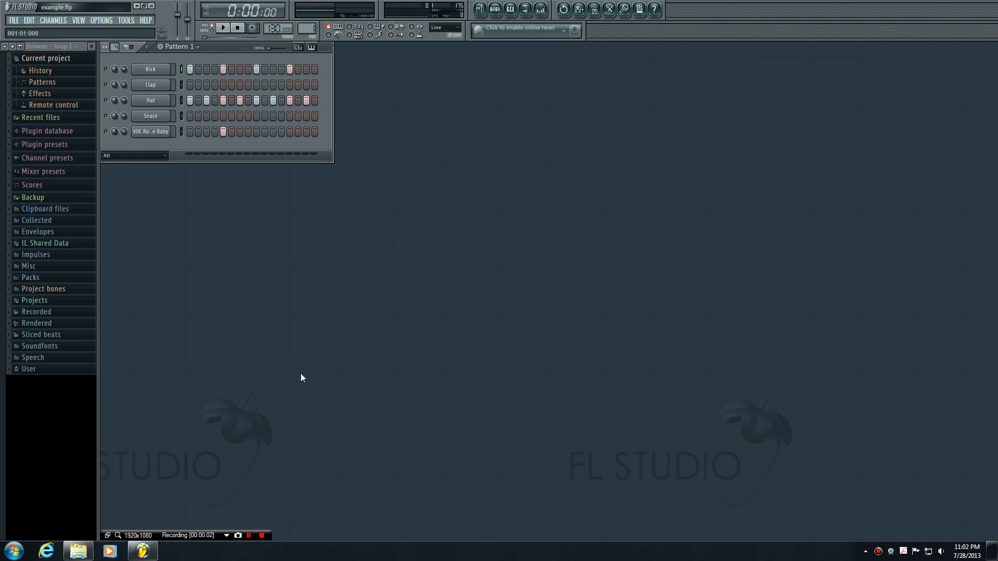
mouse_move(300, 360)
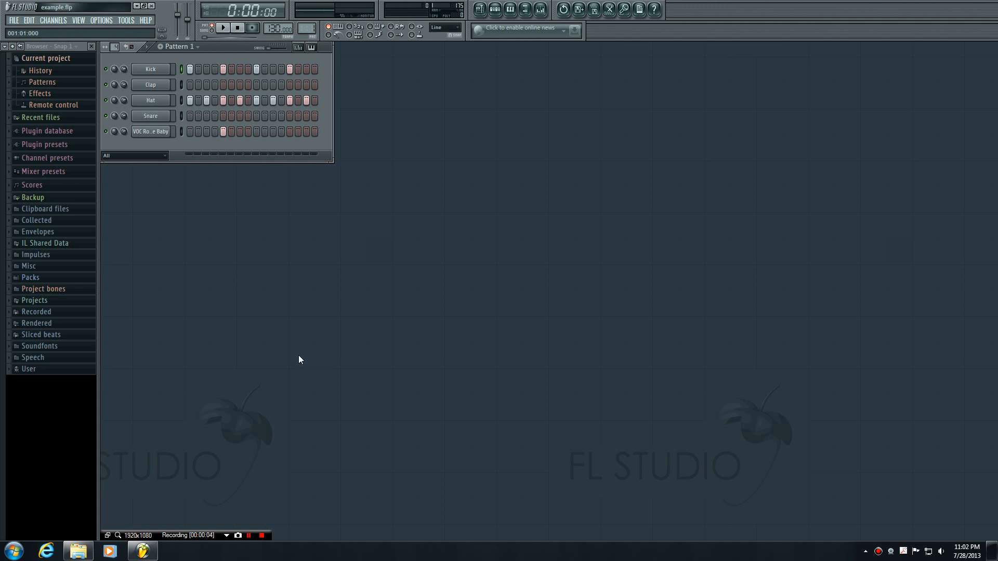
mouse_move(300, 368)
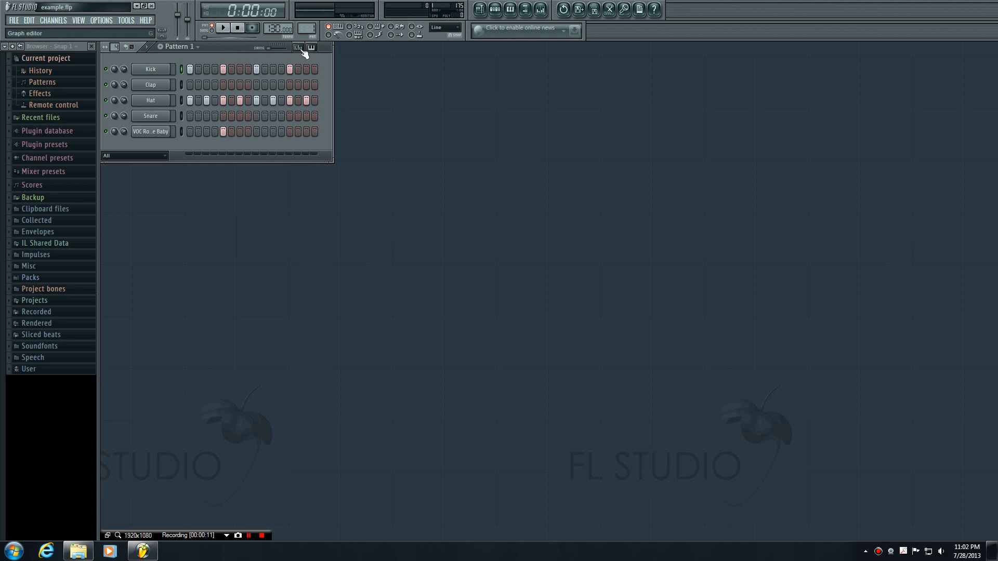
Step: Fill the Kick row with hits on every other step and solo the Hat channel
click(298, 48)
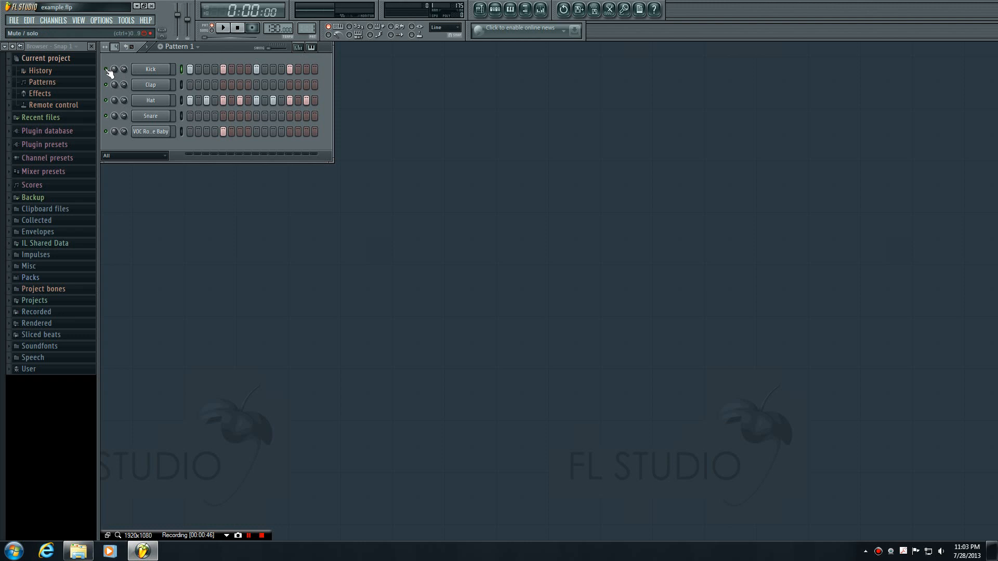
mouse_move(107, 133)
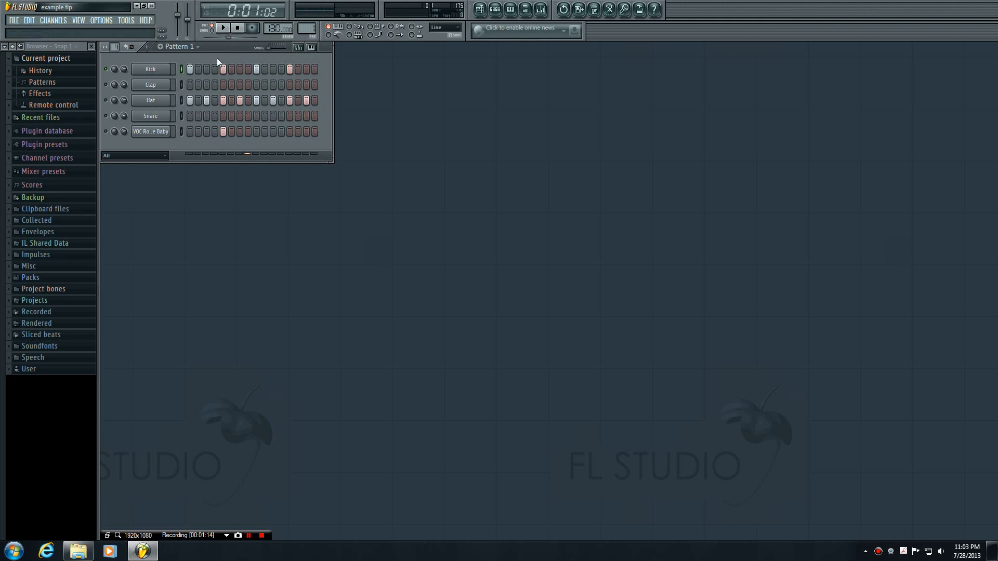
click(297, 47)
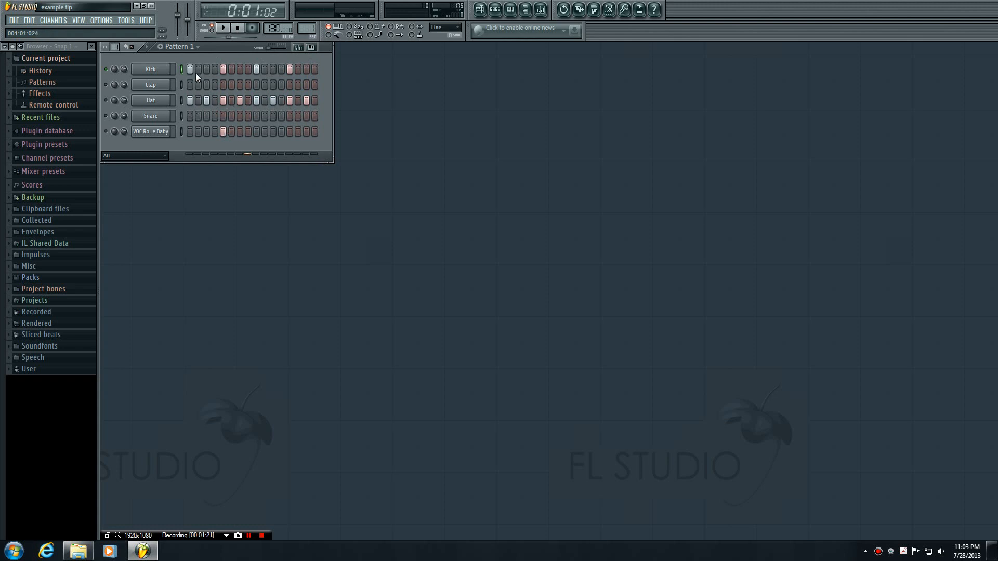
click(148, 69)
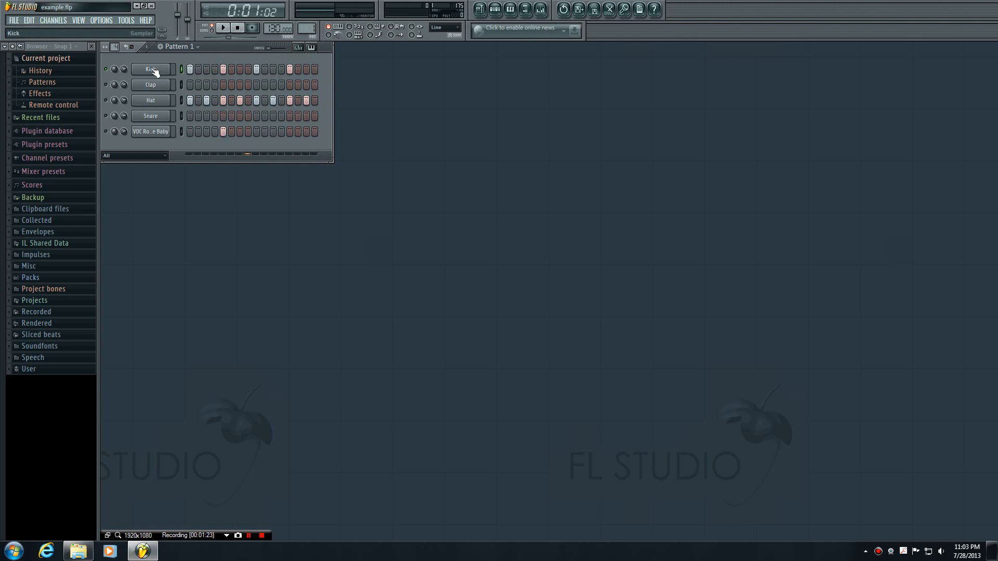
right_click(150, 70)
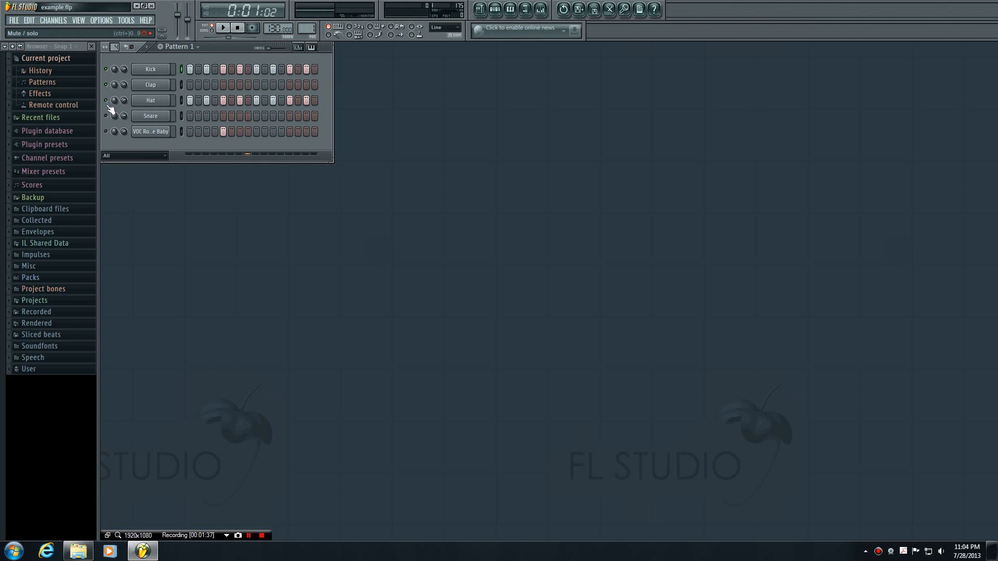
right_click(108, 69)
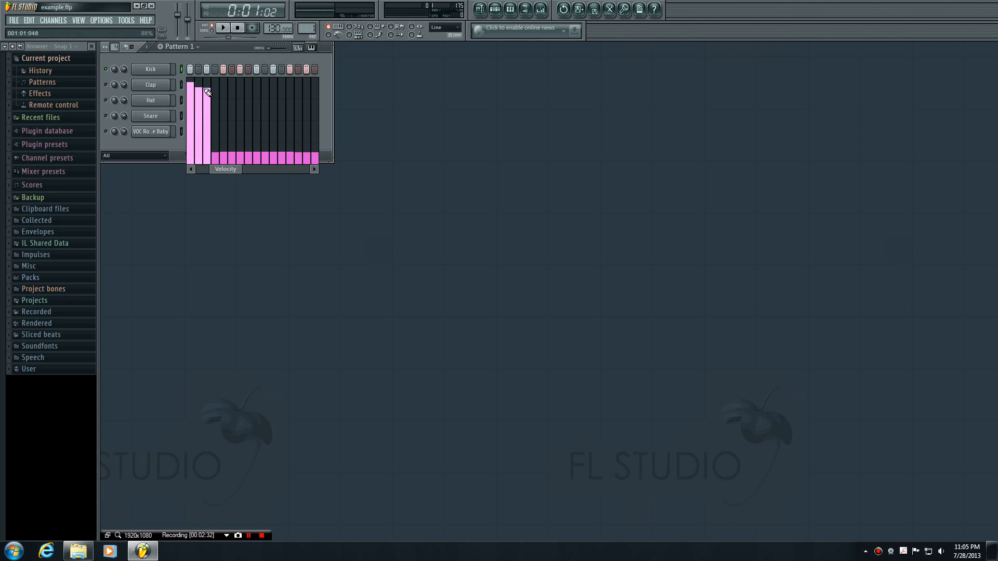
Step: Draw Kick velocities falling from the first step to the last, then play the pattern
drag(203, 93, 314, 157)
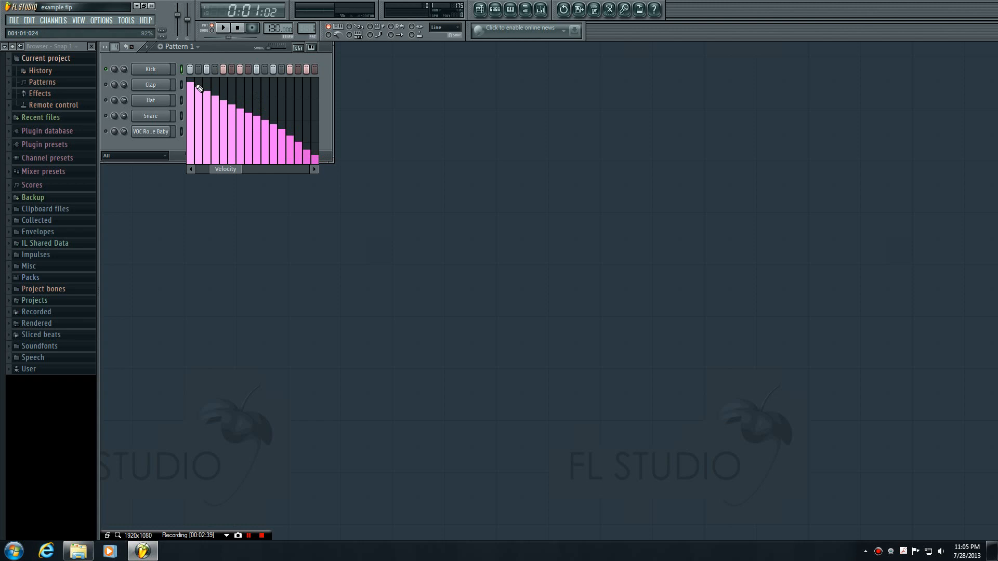
mouse_move(236, 25)
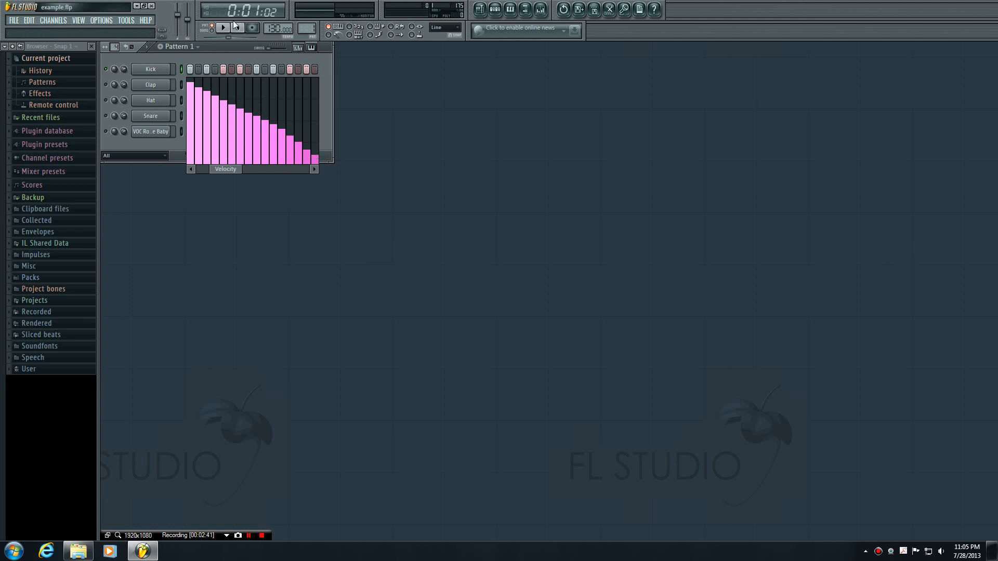
click(220, 28)
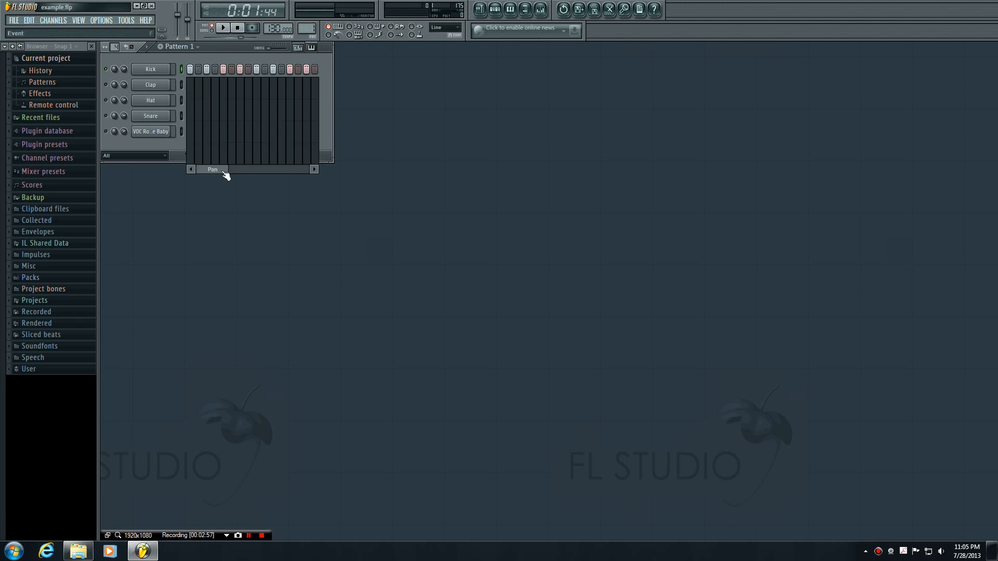
Step: Redraw the Kick velocities: loud first step, quiet middle steps, partly raised last step
drag(191, 76, 312, 156)
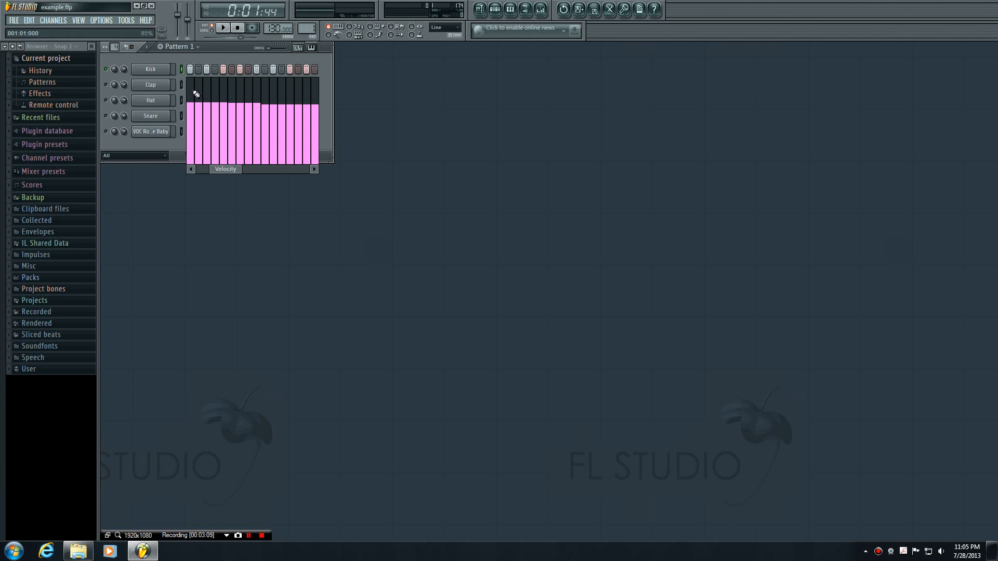
click(151, 69)
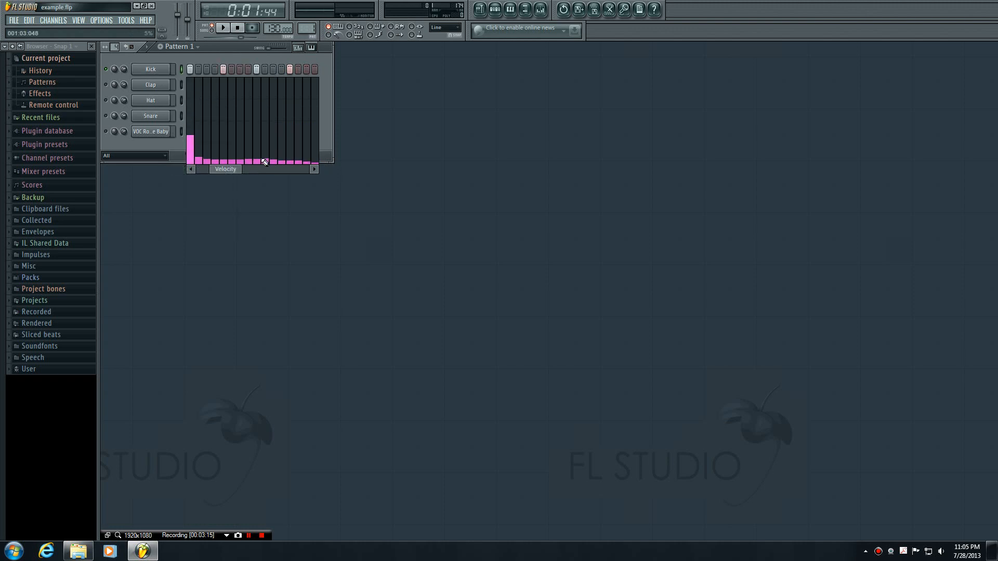
drag(190, 153, 190, 89)
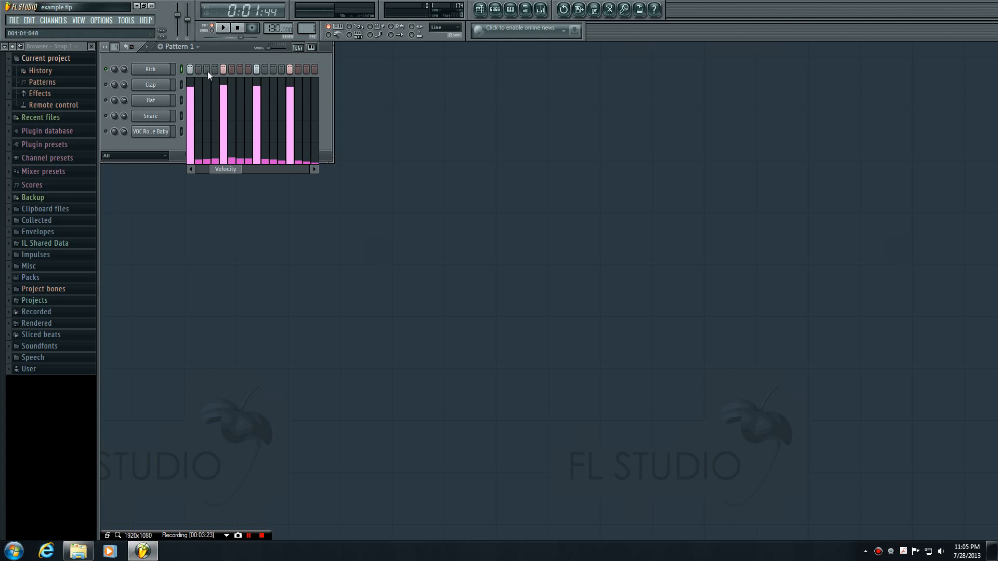
drag(191, 99, 286, 159)
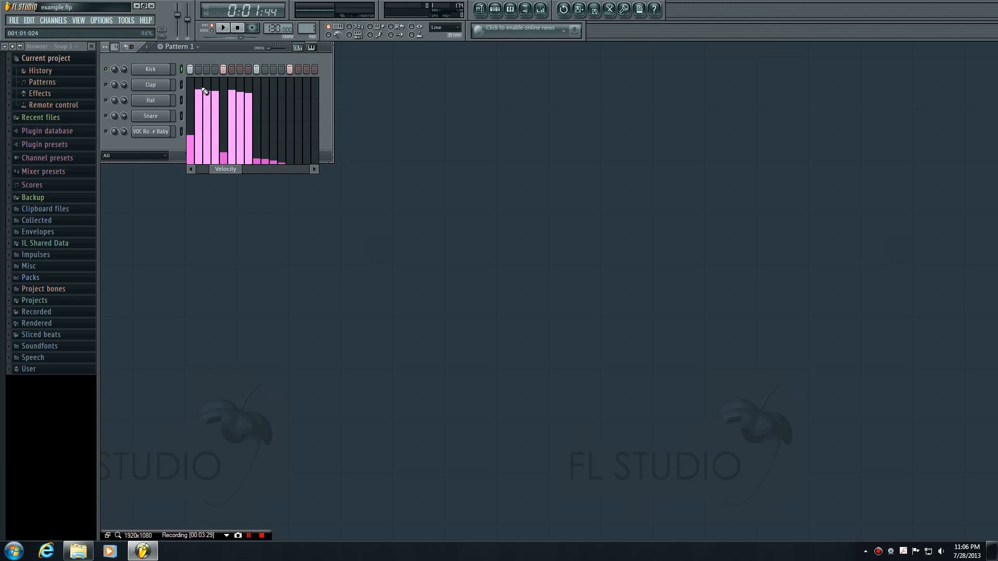
drag(202, 95, 223, 159)
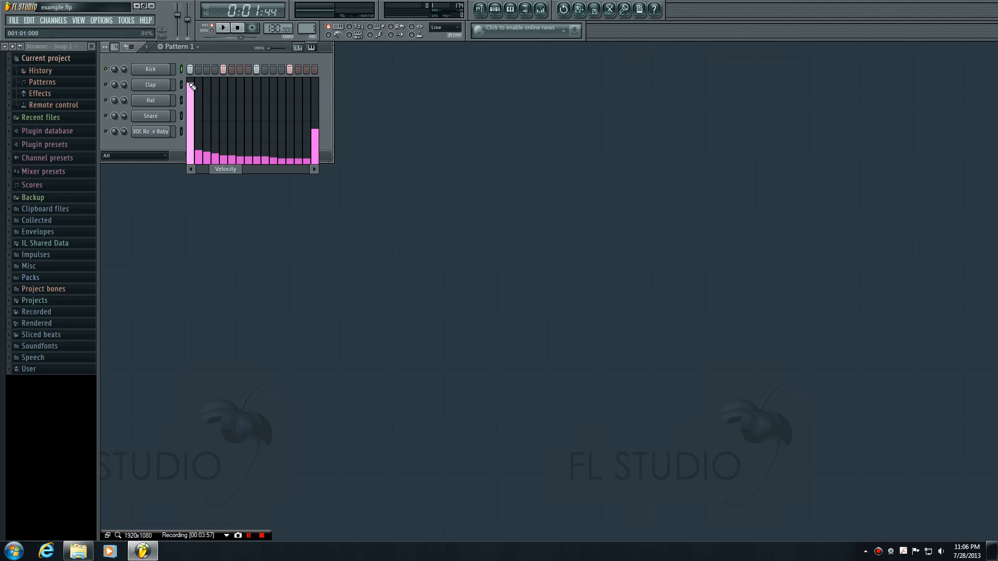
Step: Redraw the Kick velocity lane from a falling ramp into a steadily rising one
drag(191, 86, 315, 159)
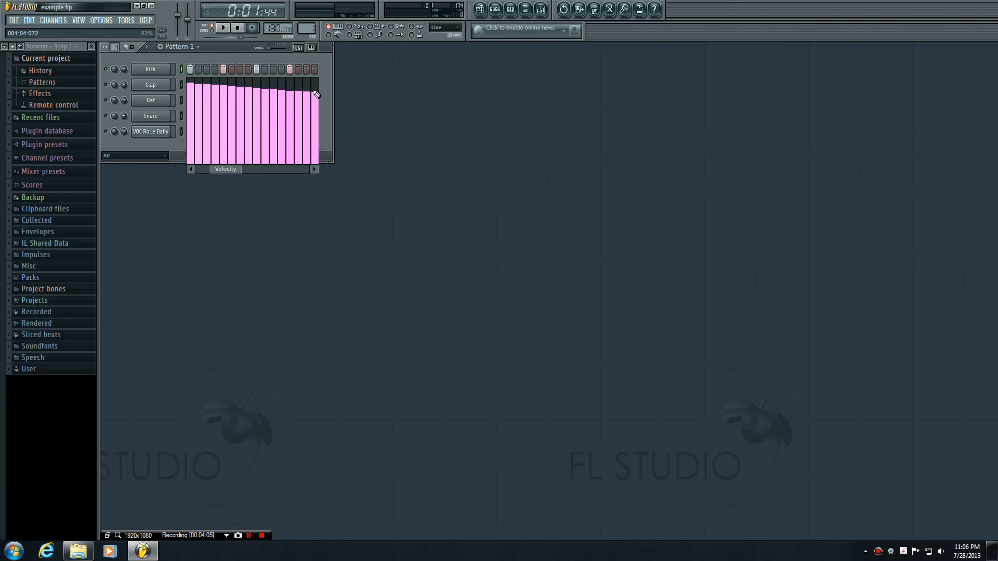
drag(315, 93, 196, 159)
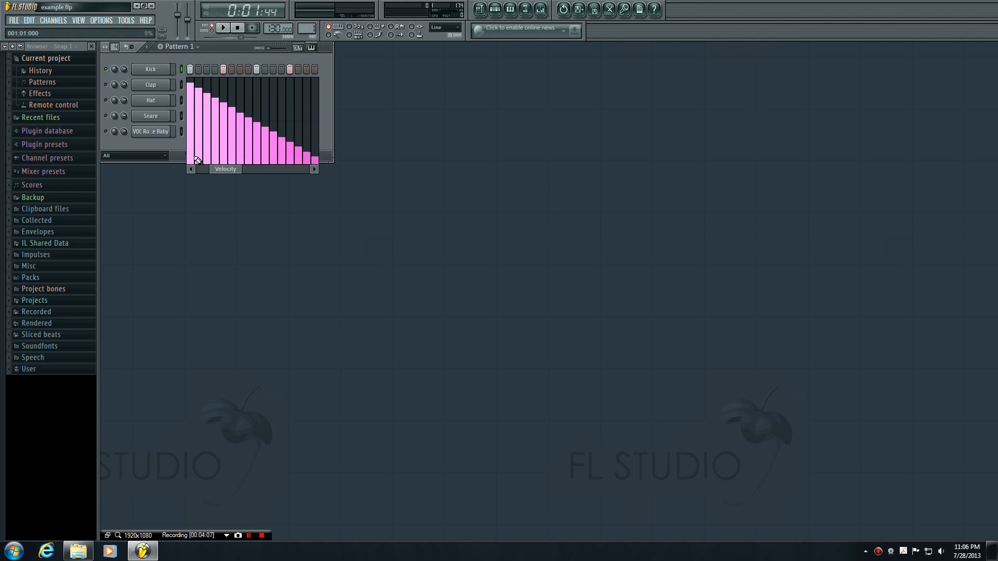
drag(191, 159, 318, 83)
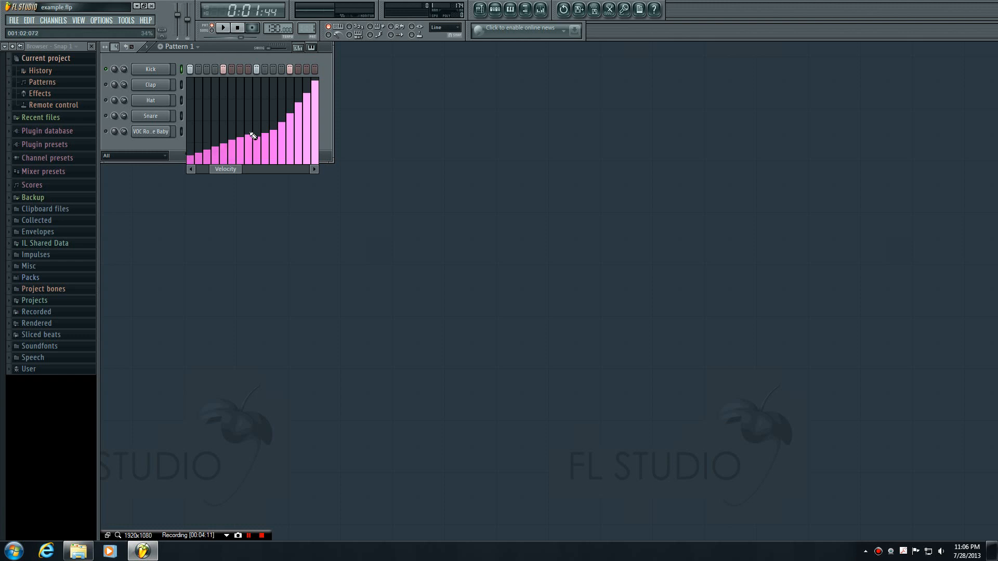
drag(248, 137, 318, 88)
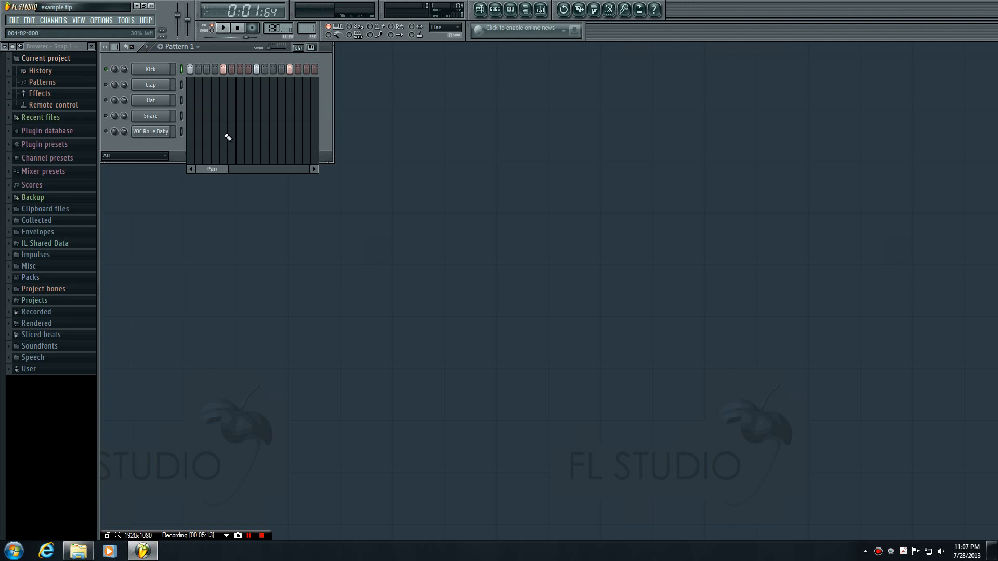
Step: Refill the Kick row so it hits on every fourth step
right_click(150, 69)
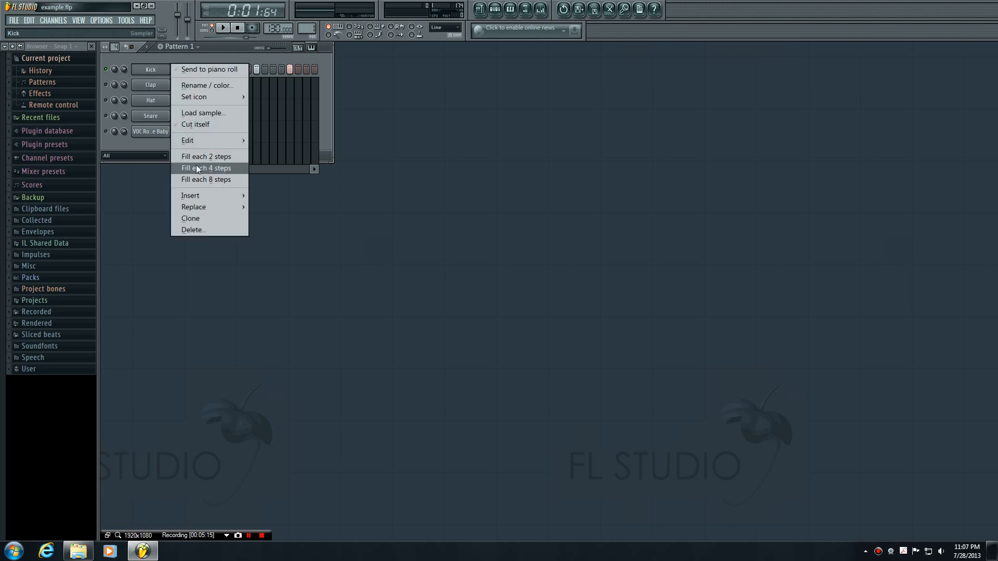
click(206, 168)
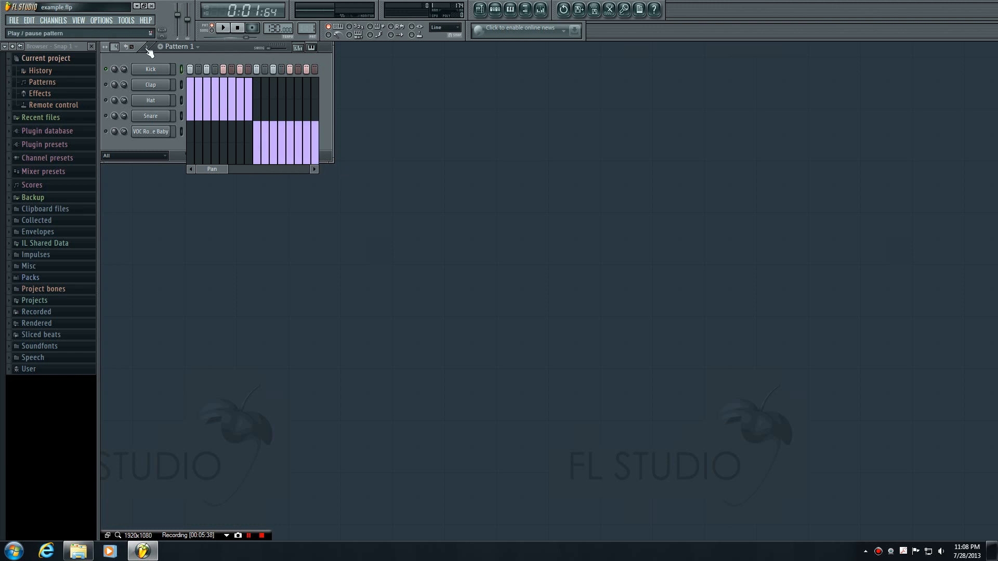
click(228, 28)
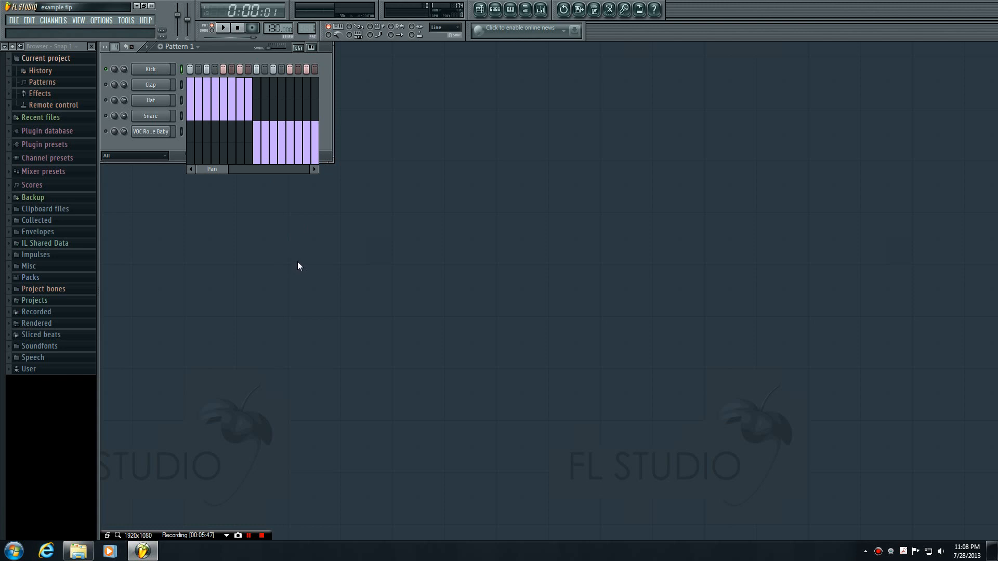
mouse_move(301, 264)
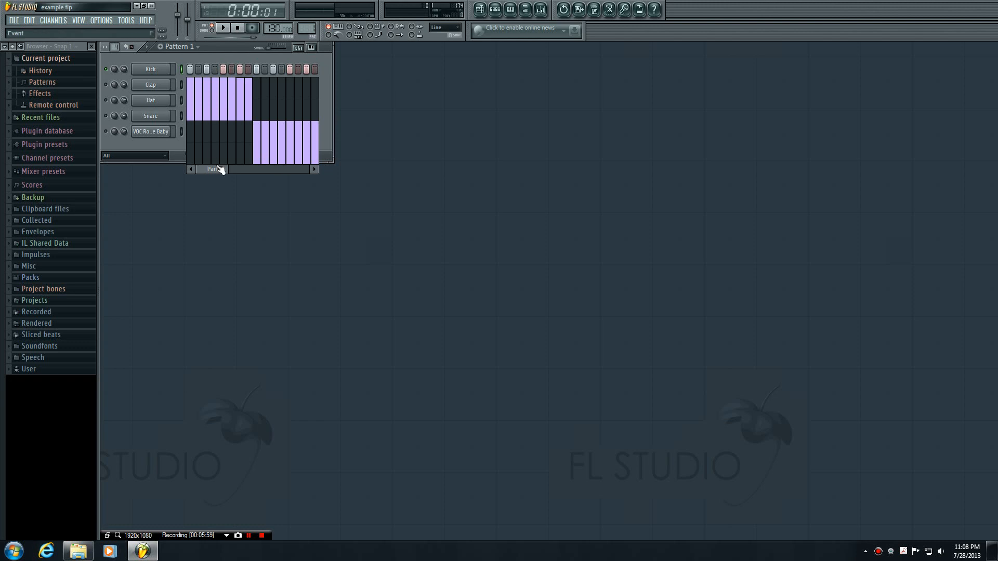
Step: Cycle the graph through Pan, Shift and Release, then close the Graph Editor
drag(189, 121, 315, 121)
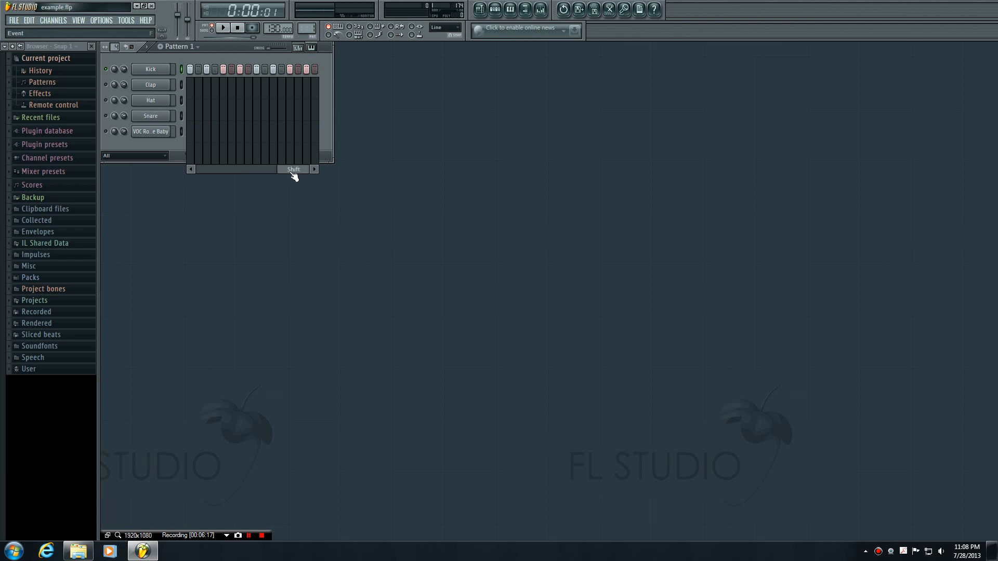
mouse_move(299, 176)
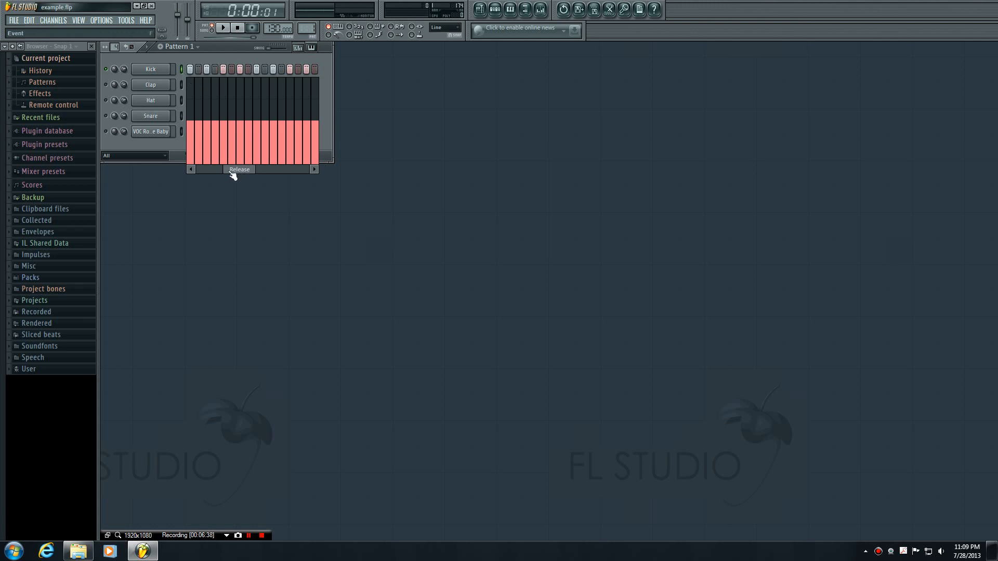
click(239, 169)
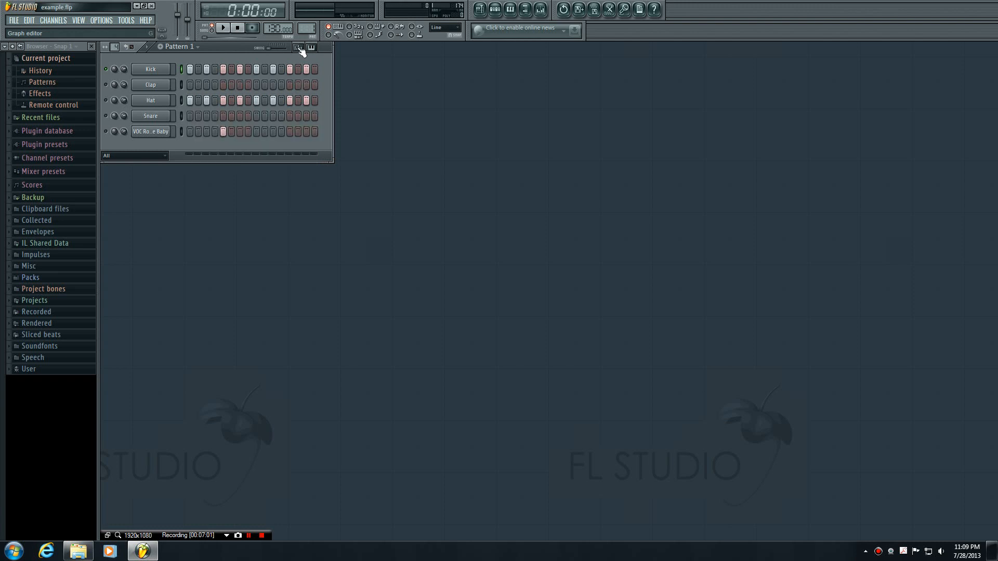
Step: Turn on the Keyboard Editor to show each step's note pitch
click(310, 48)
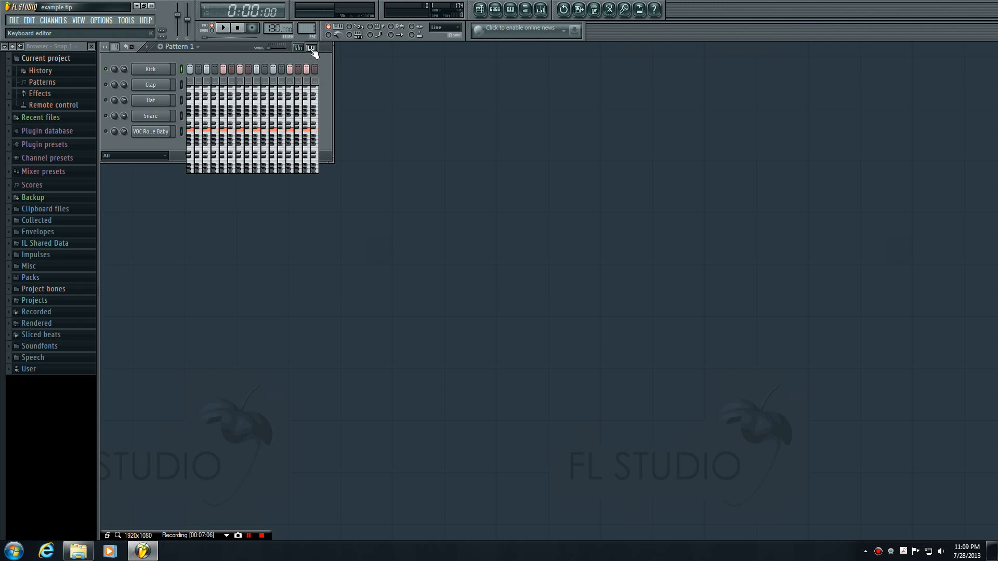